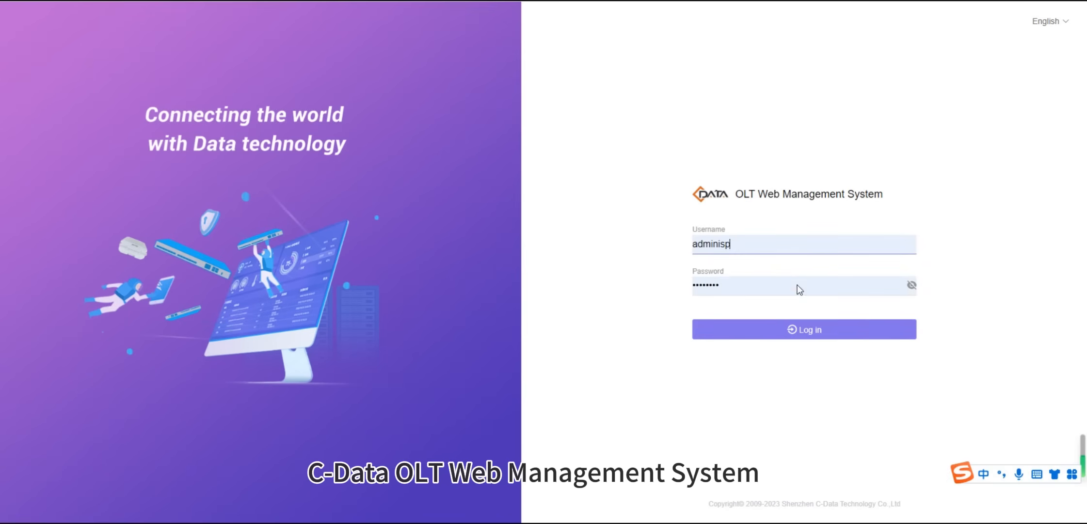
- Sign in, tour the Deployment and port Configuration modules, and return to the Overview dashboard
left_click(804, 329)
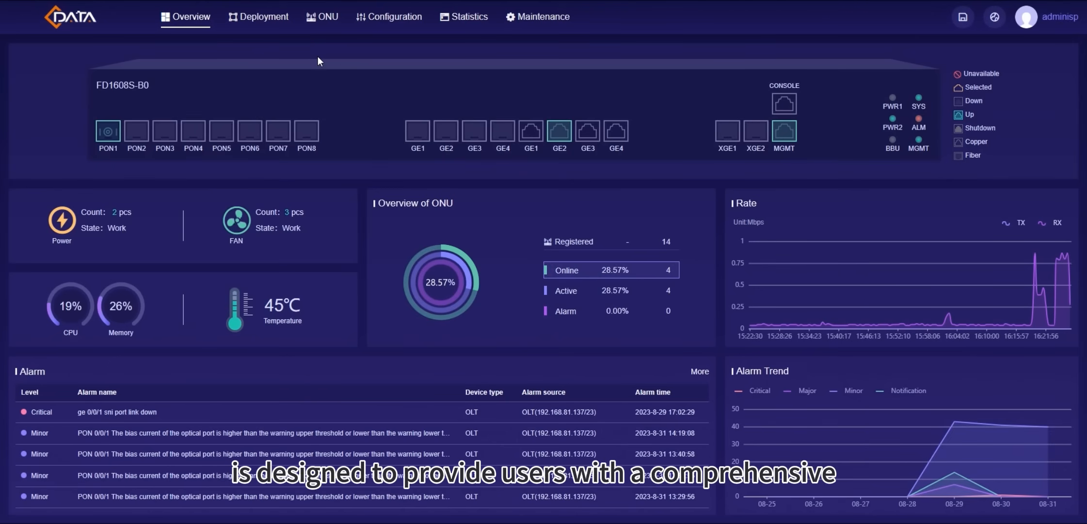
left_click(263, 17)
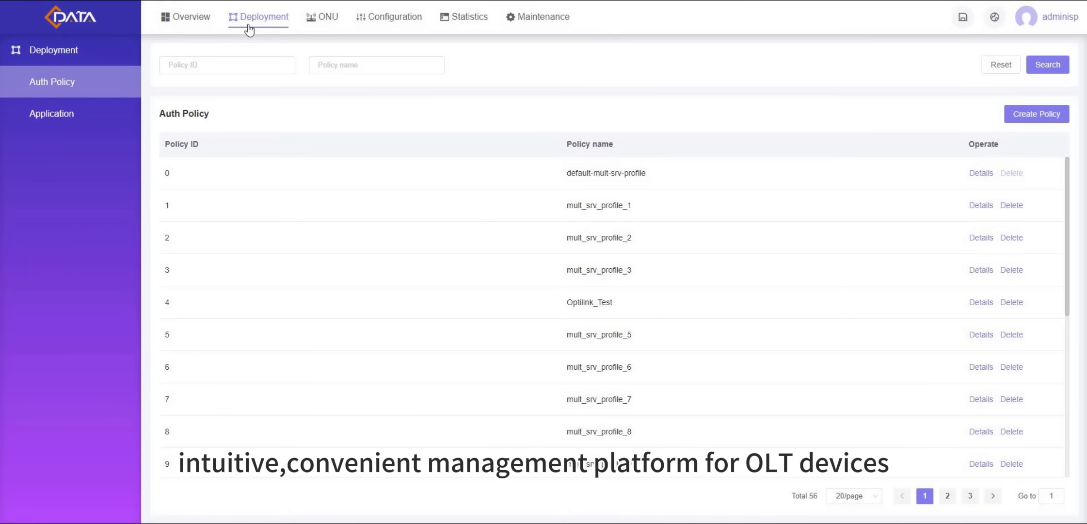
left_click(389, 16)
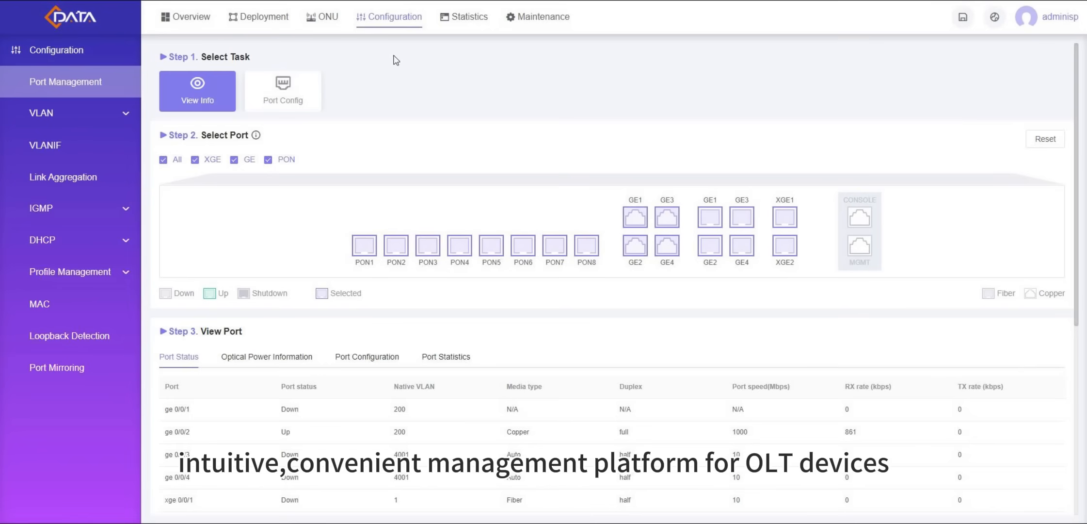
left_click(191, 16)
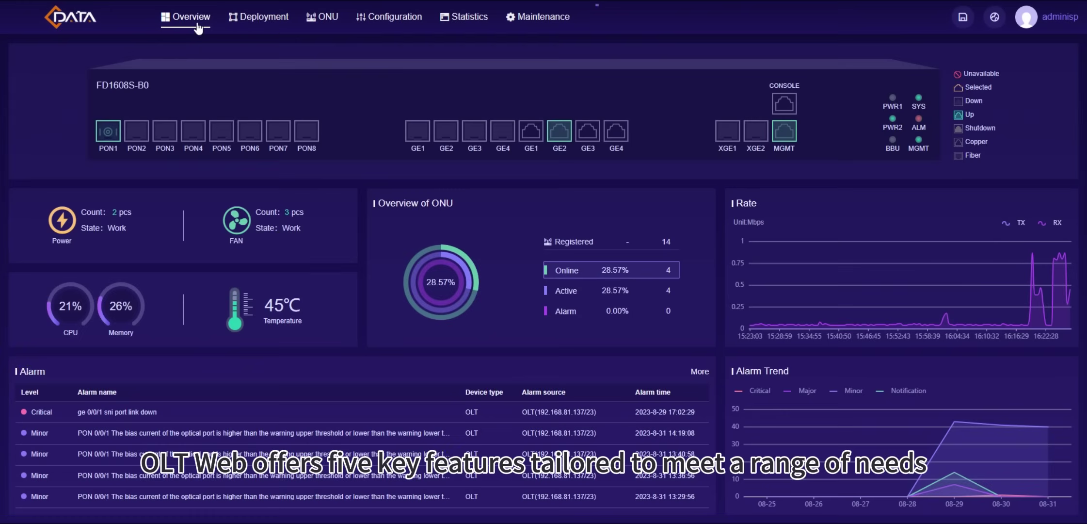
- Show the Deployment auth policy list, then the ONU device list with running status
left_click(264, 16)
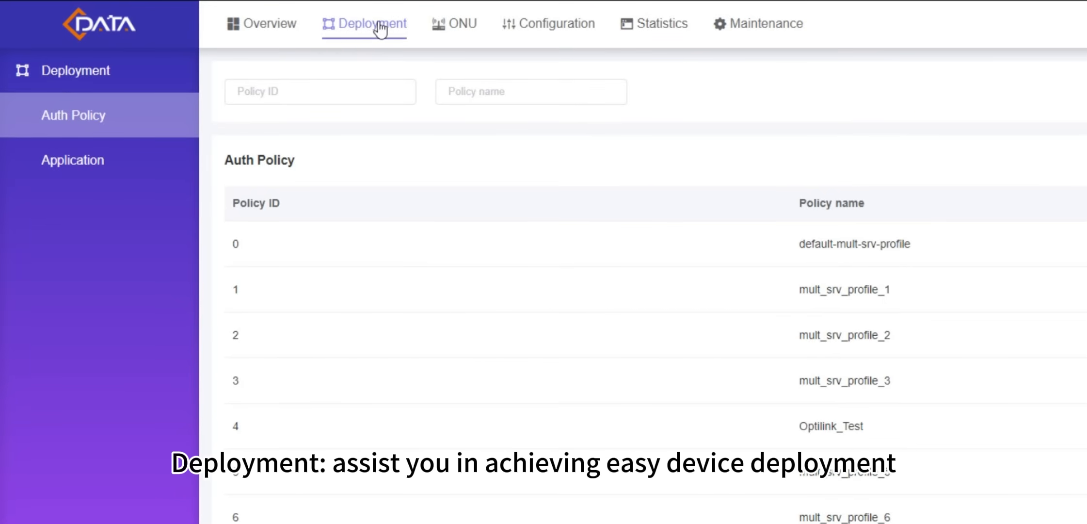
mouse_move(483, 49)
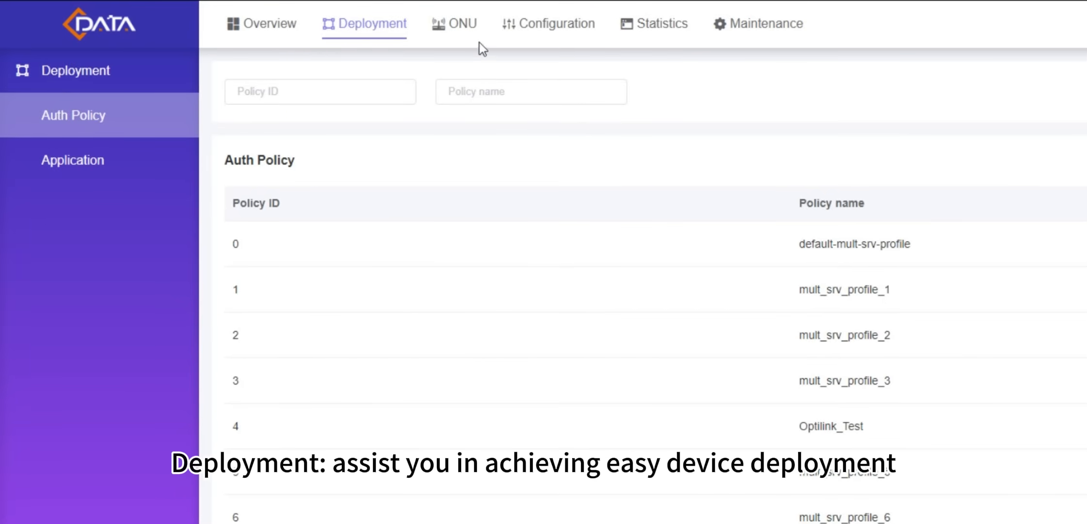
left_click(453, 24)
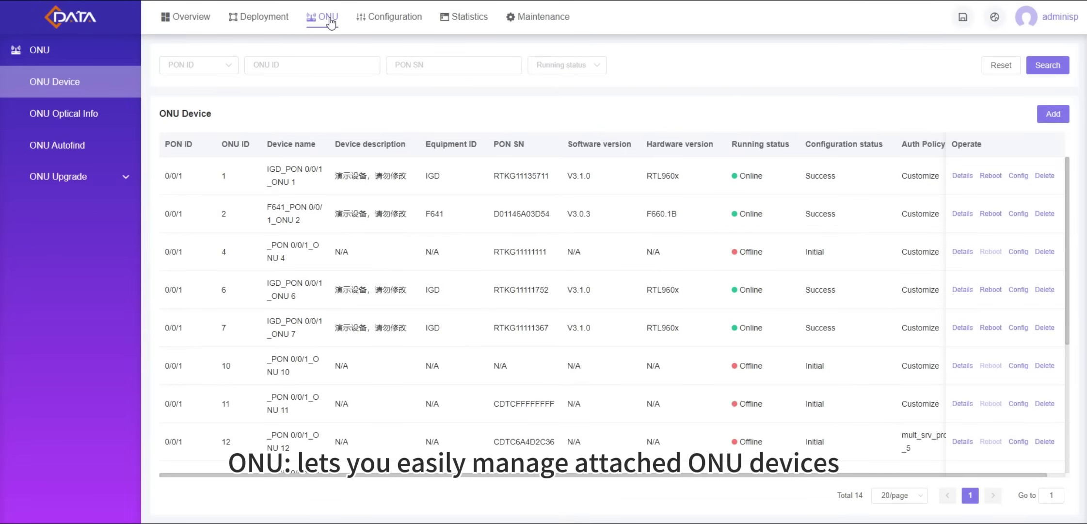
- Tour Port Management, OLT port statistics and maintenance device information, ending on Port Management
left_click(388, 16)
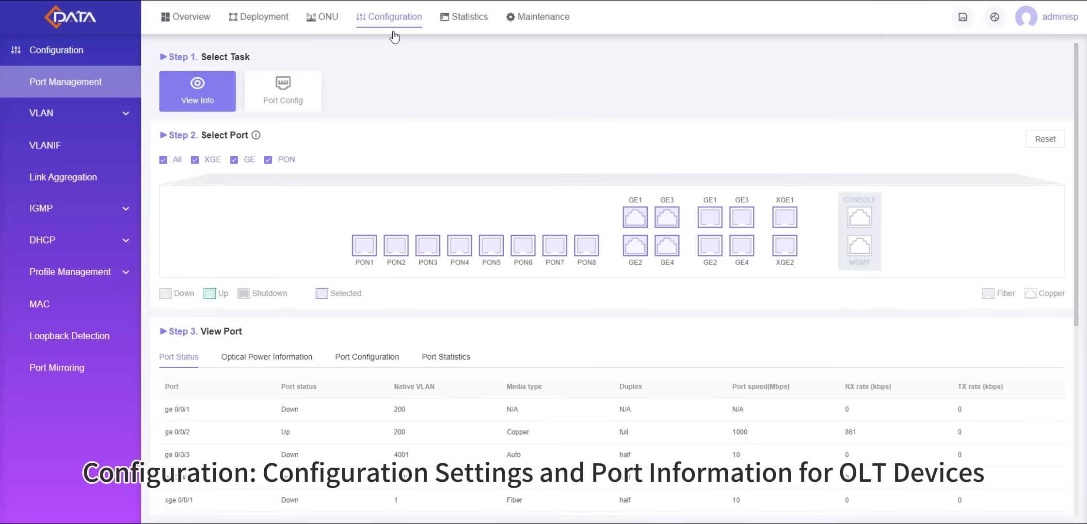
mouse_move(386, 111)
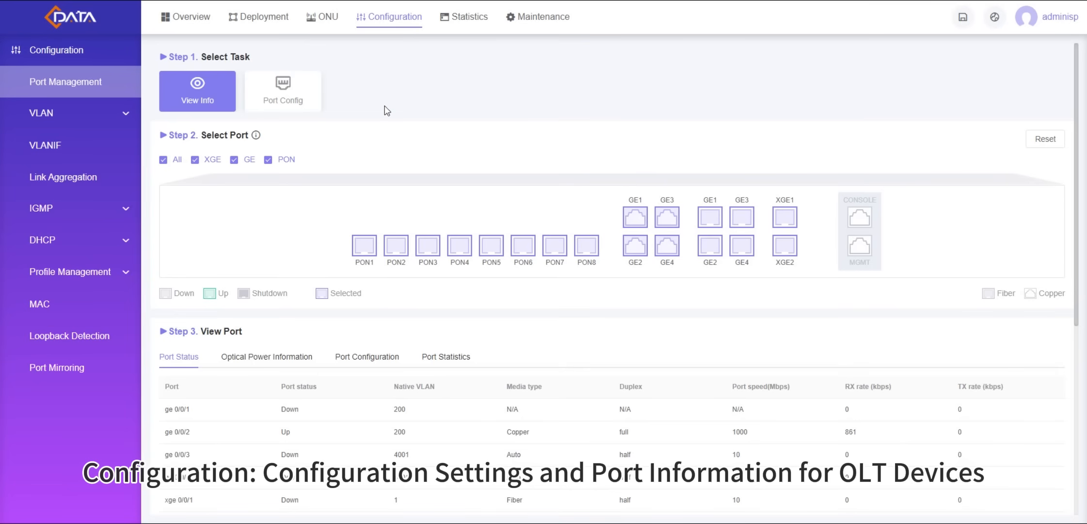
mouse_move(443, 77)
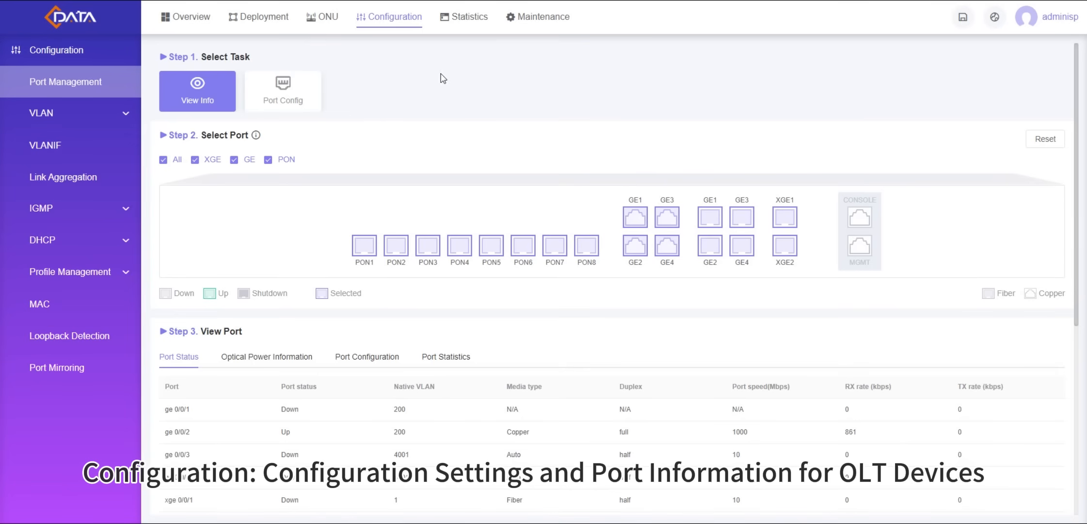
left_click(468, 16)
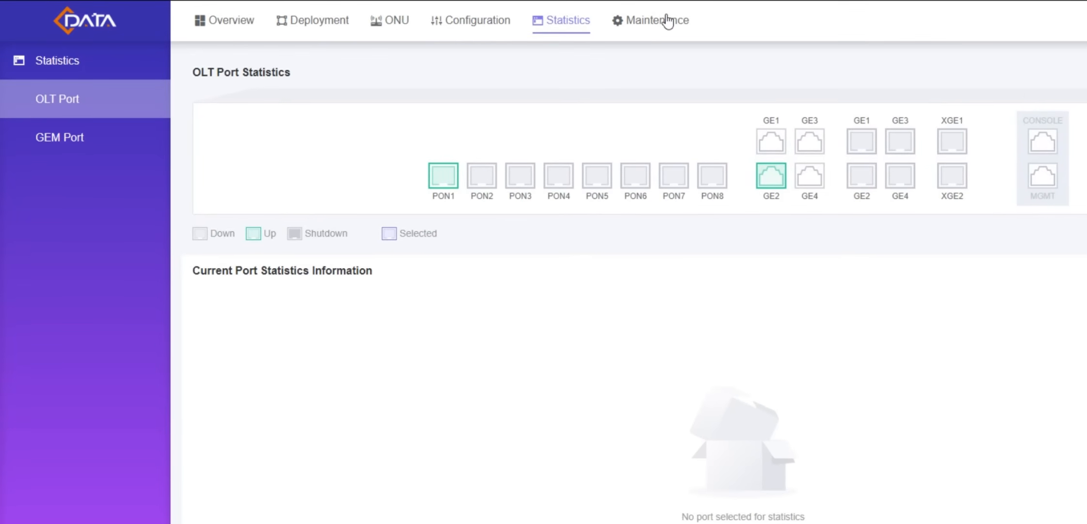
left_click(657, 20)
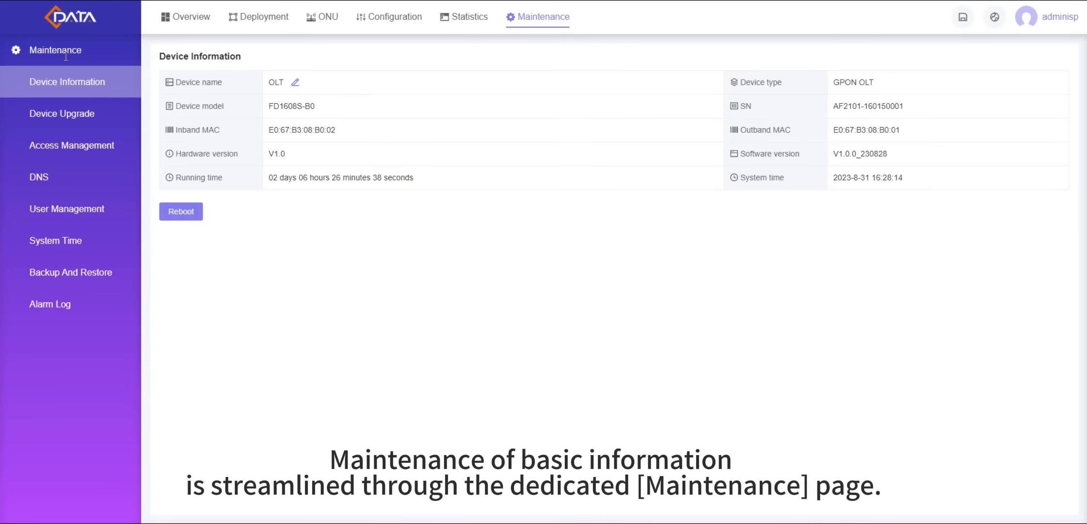
mouse_move(340, 253)
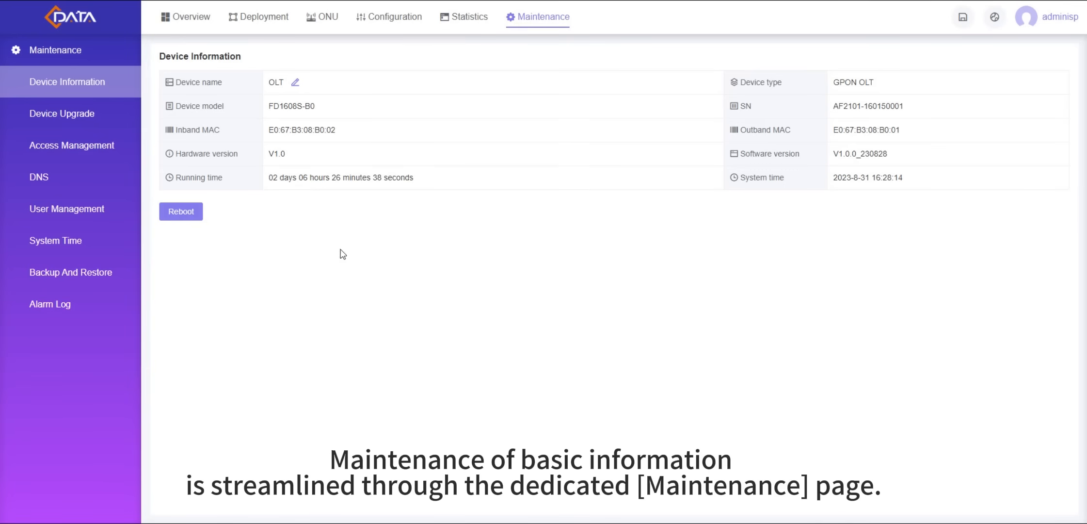
left_click(395, 16)
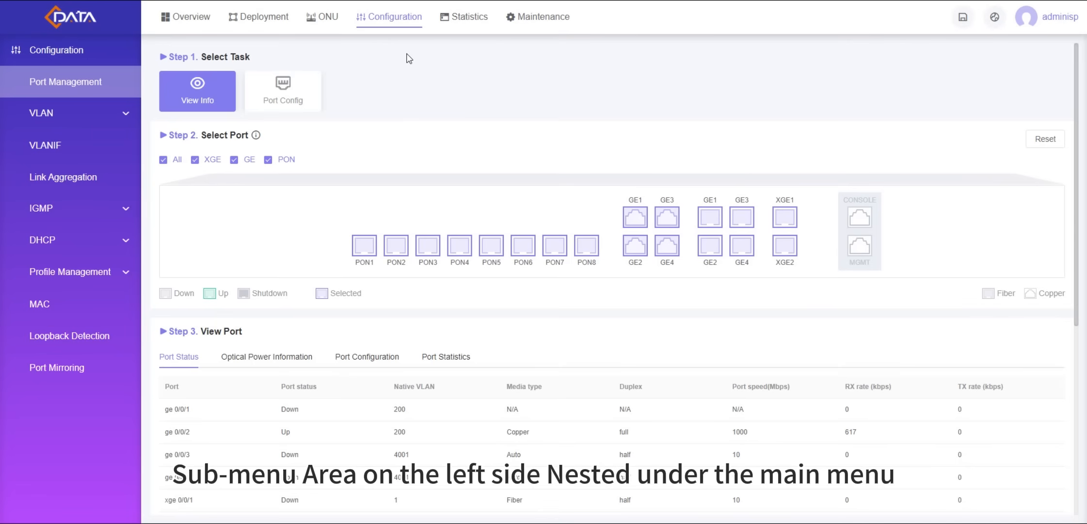
mouse_move(197, 65)
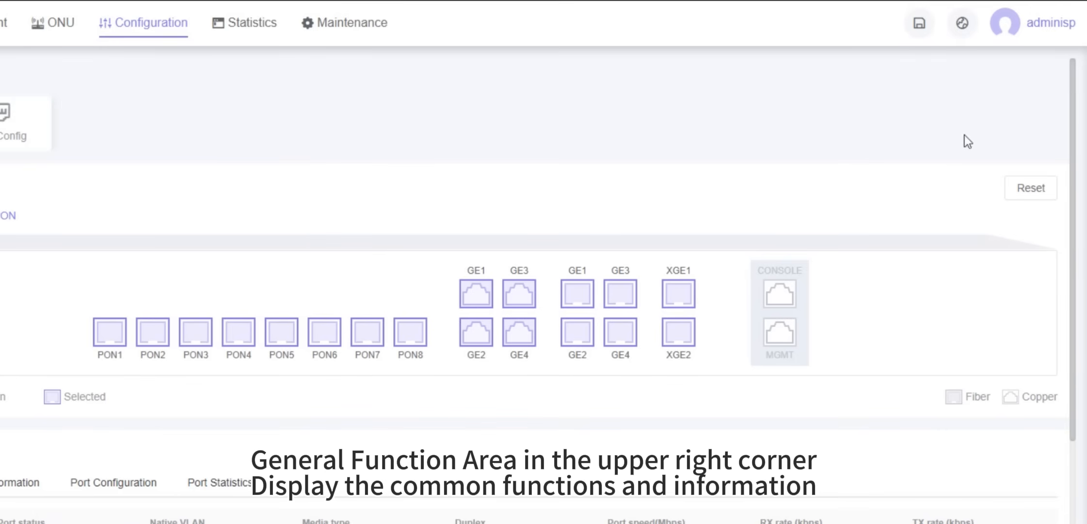
mouse_move(919, 24)
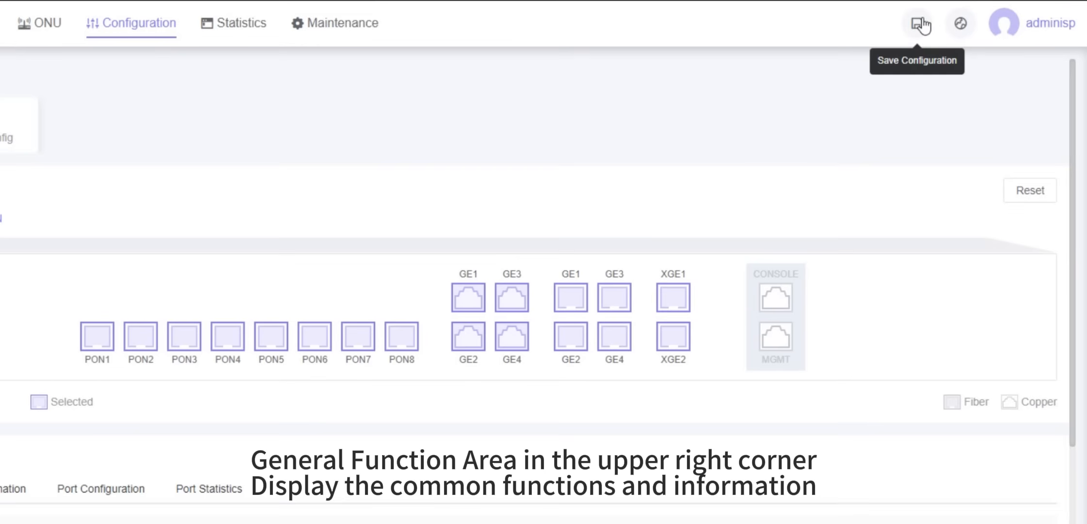
mouse_move(935, 52)
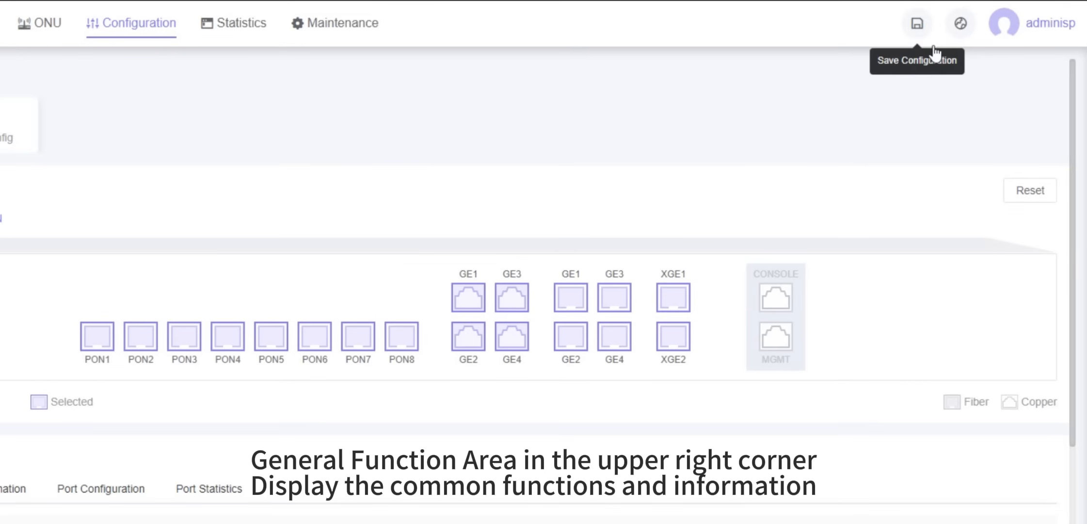
left_click(959, 24)
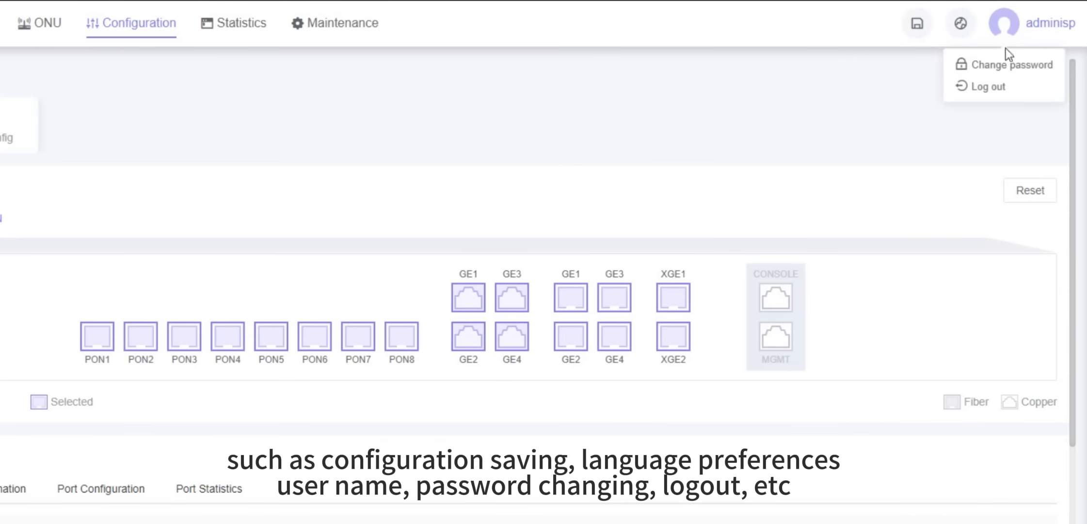
mouse_move(1010, 57)
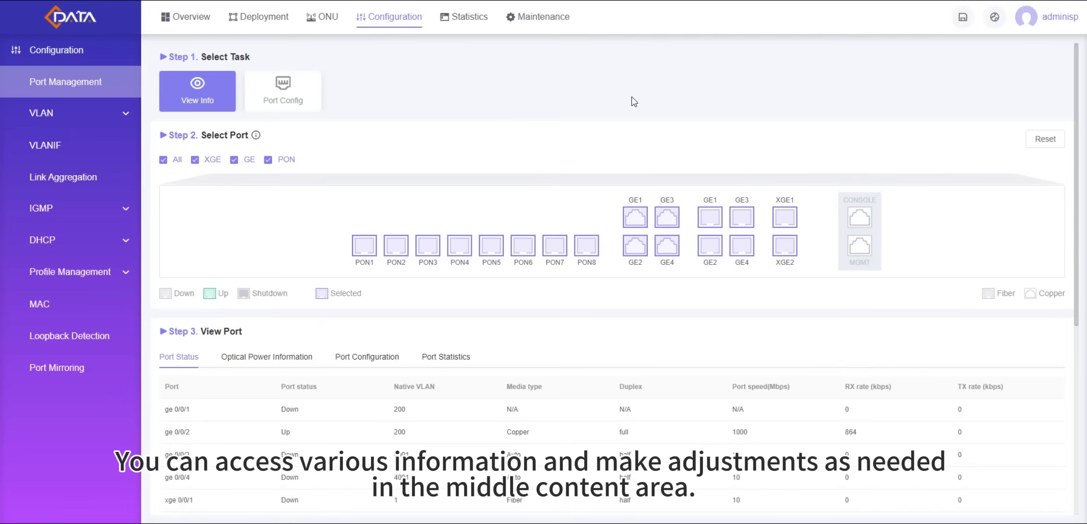
mouse_move(213, 45)
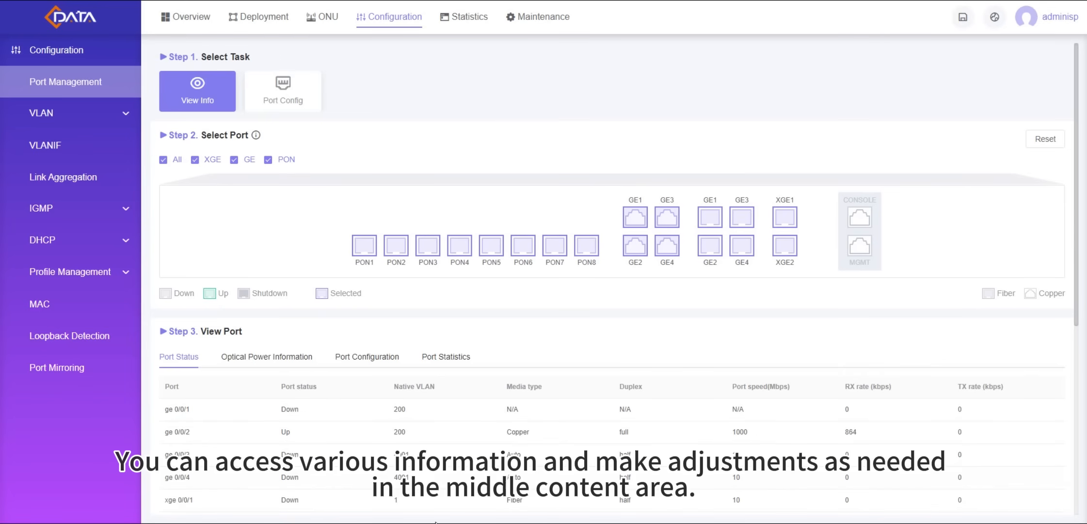
- Scroll the Port Status table down to reveal the GPON port rows
scroll("down", 3)
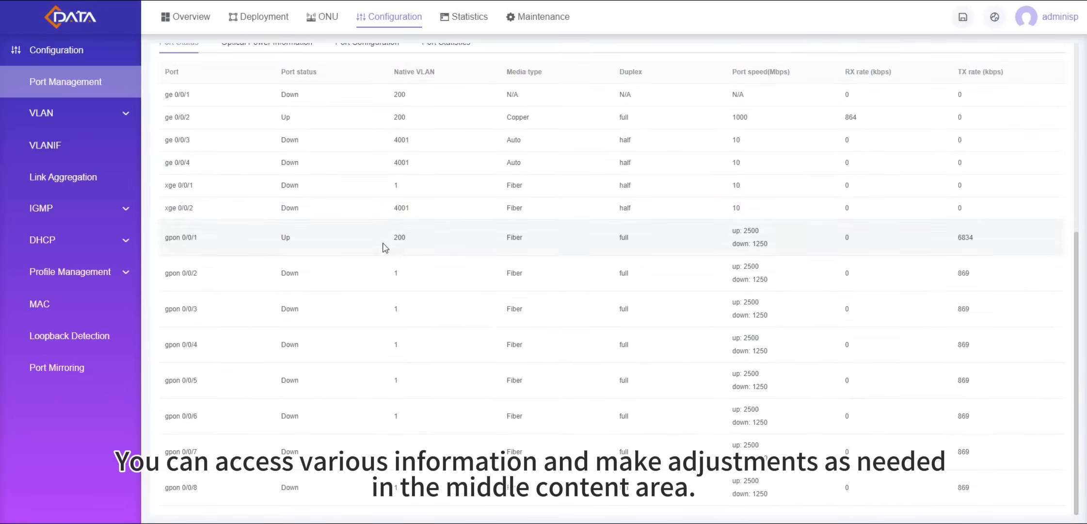